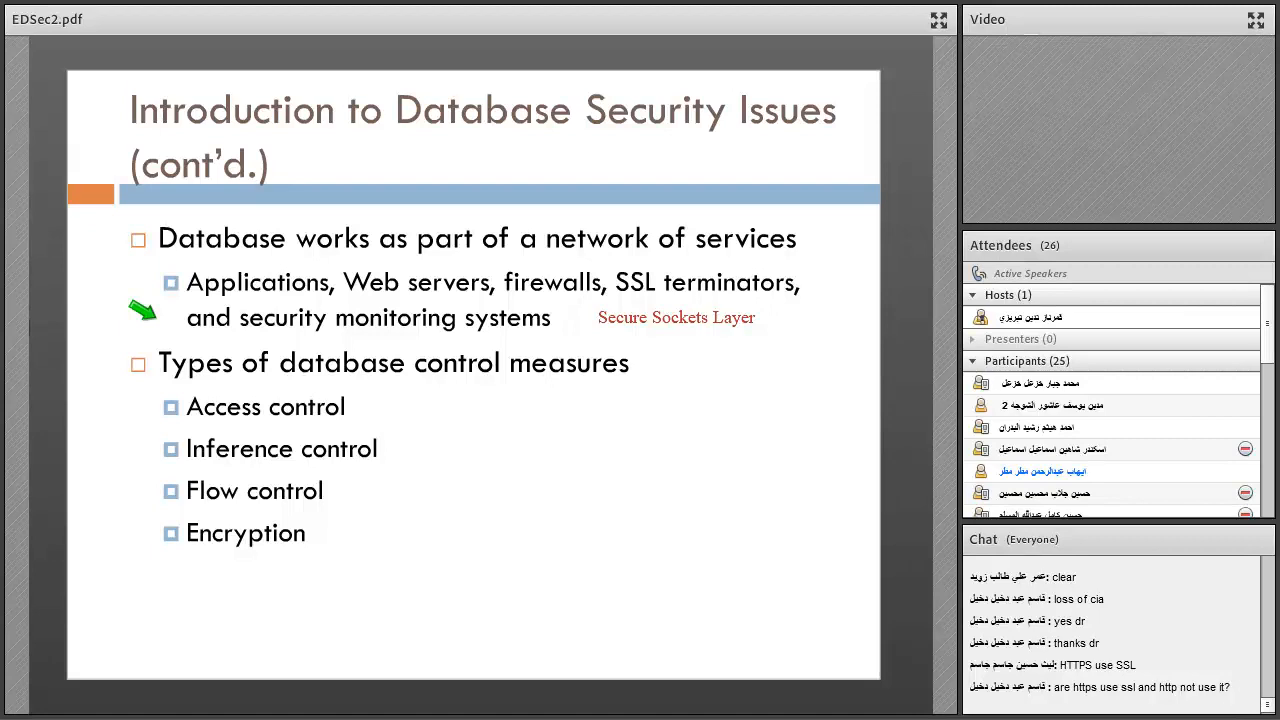
mouse_move(104, 344)
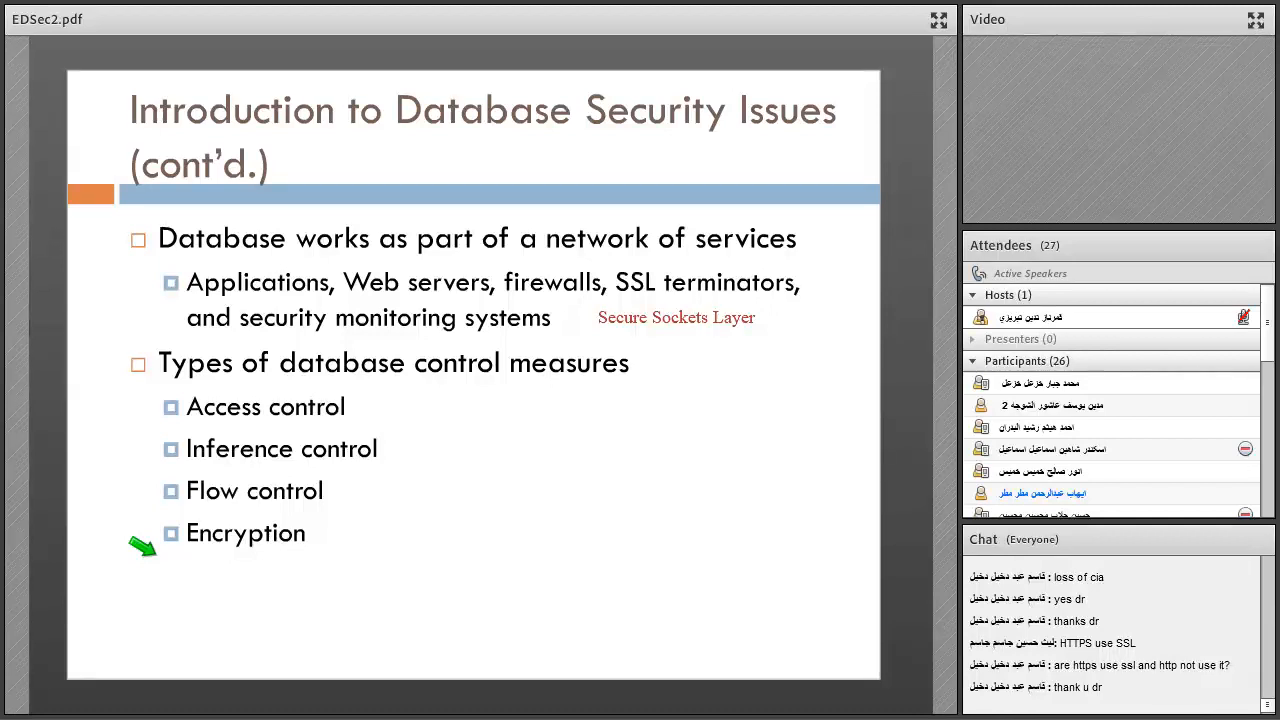
mouse_move(204, 440)
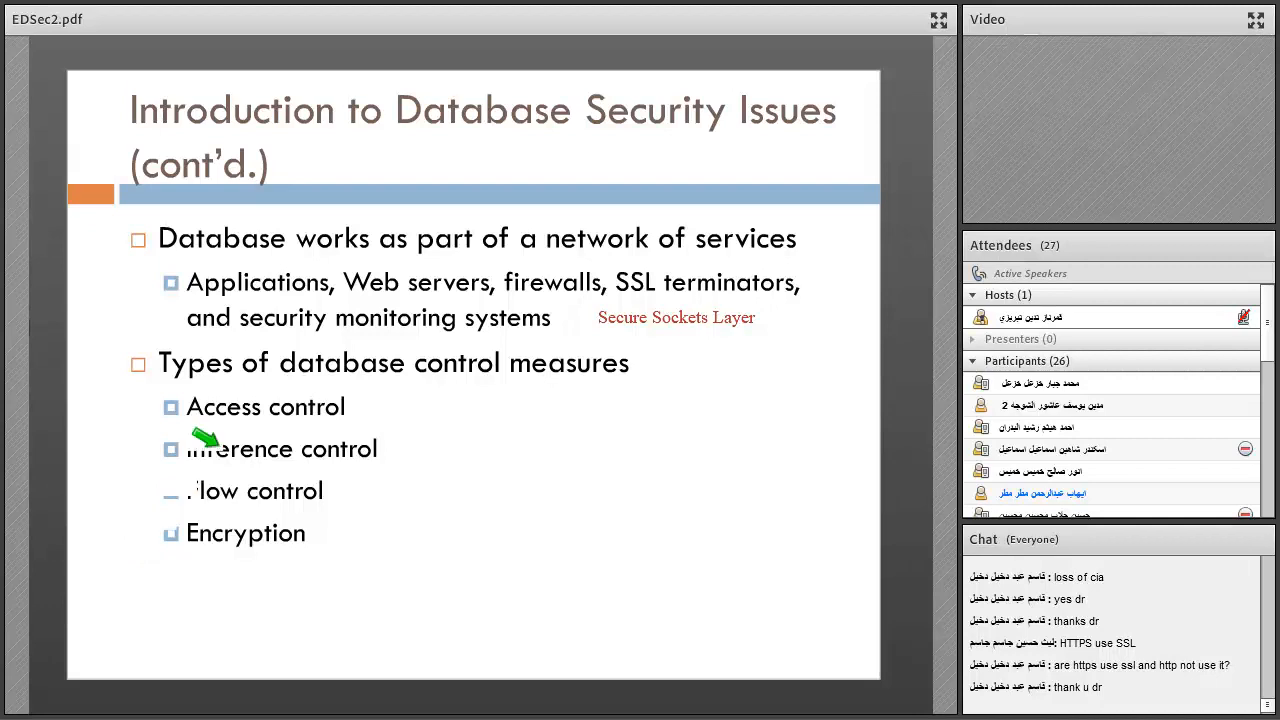